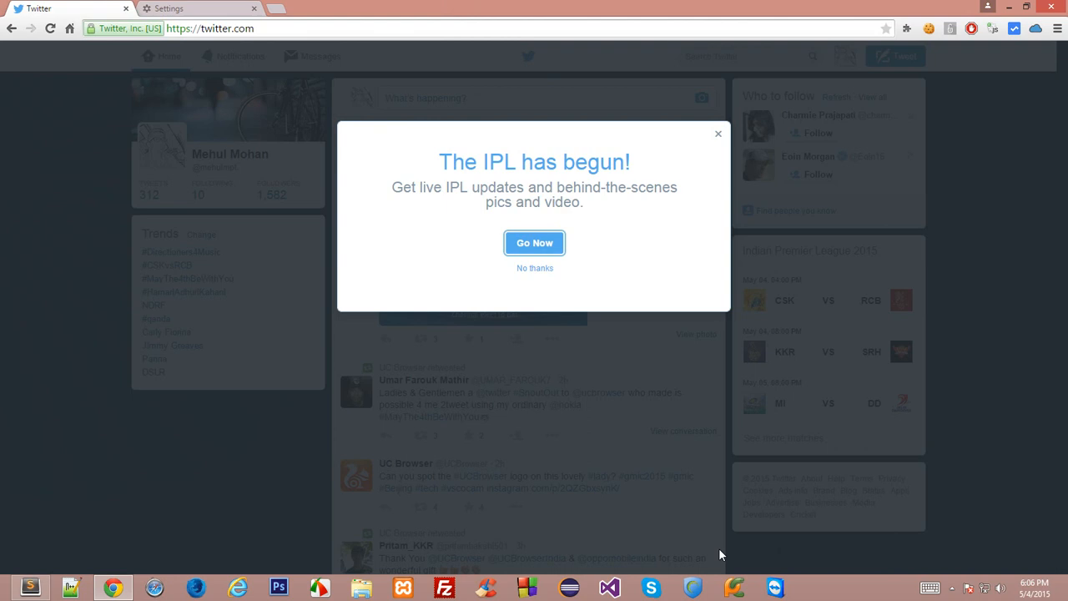
pyautogui.moveTo(894, 475)
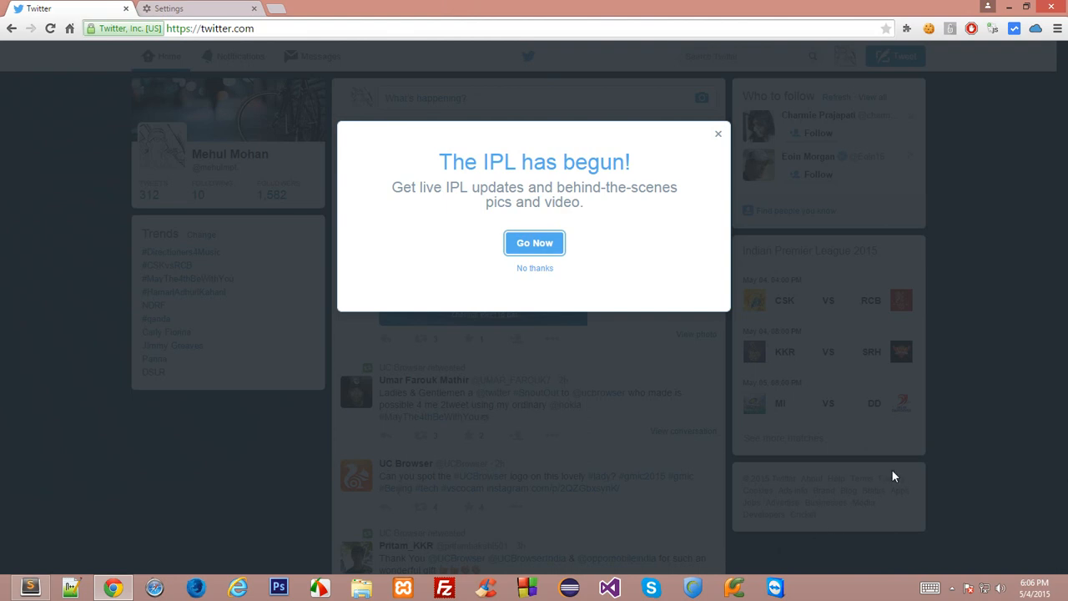
pyautogui.moveTo(744, 548)
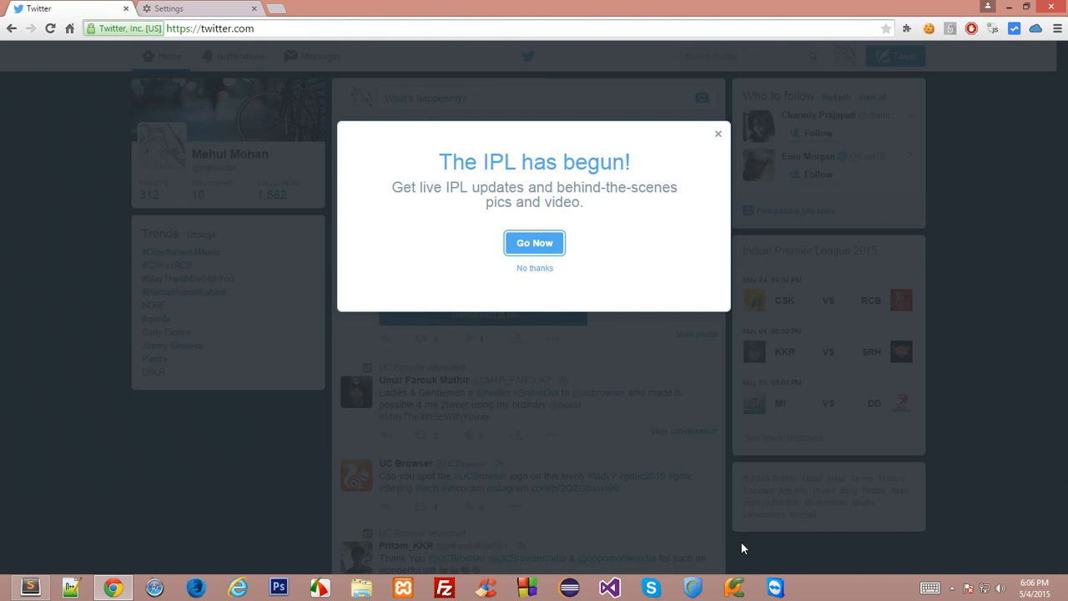
pyautogui.moveTo(732, 529)
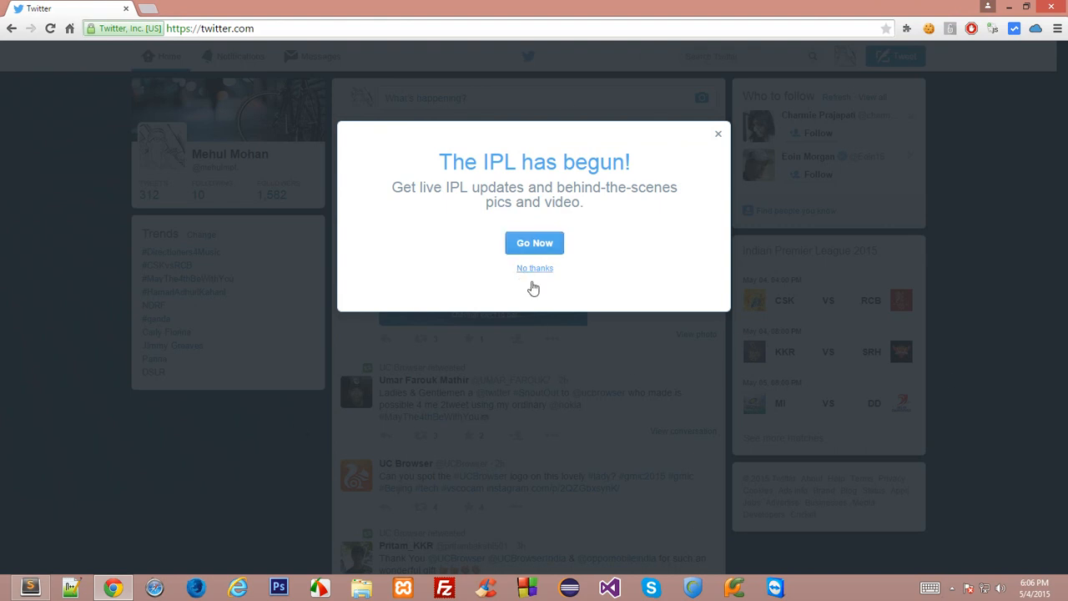
# Decline the IPL promotion with "No thanks" to reveal the home timeline.
pyautogui.click(534, 268)
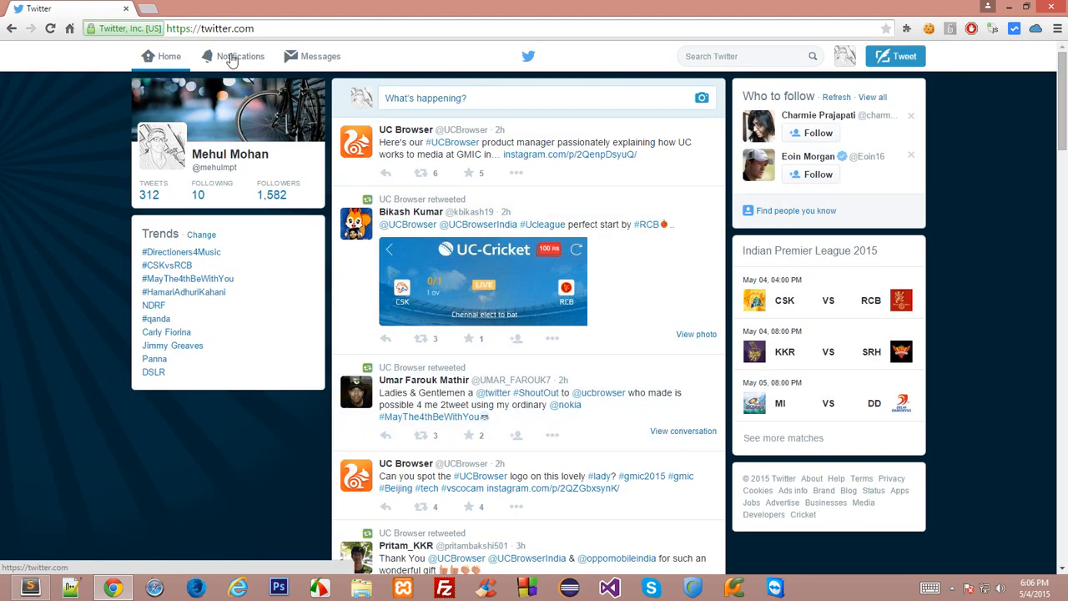
pyautogui.moveTo(23, 73)
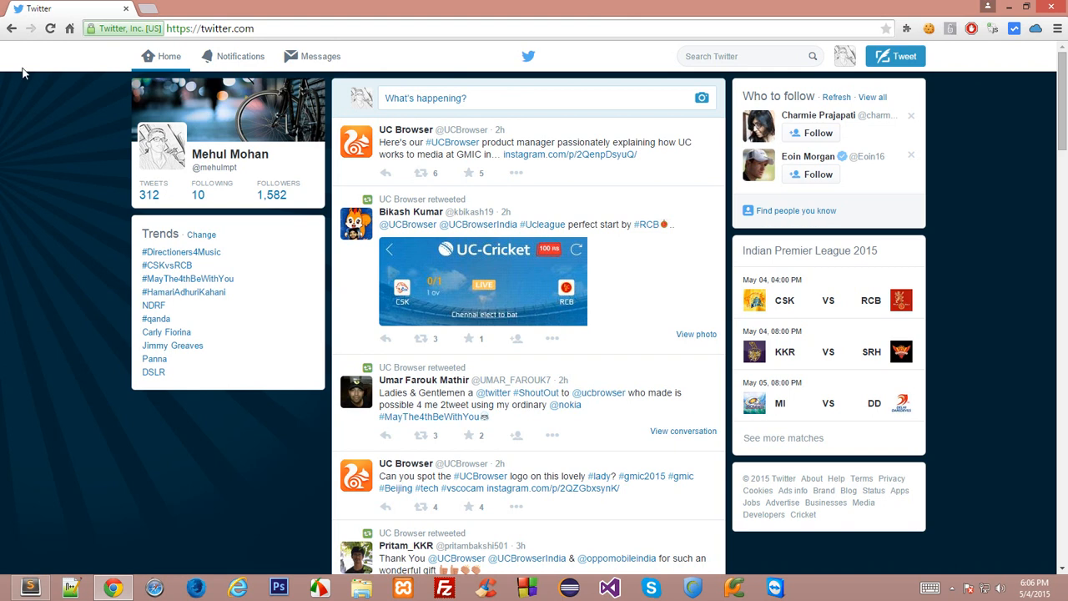
pyautogui.moveTo(181, 251)
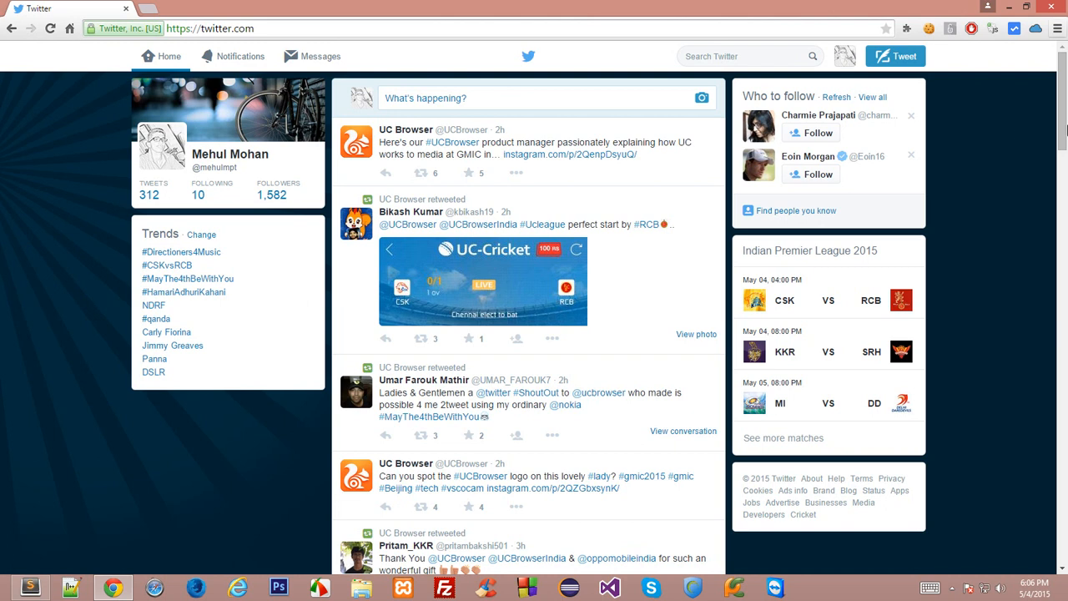
pyautogui.moveTo(3, 219)
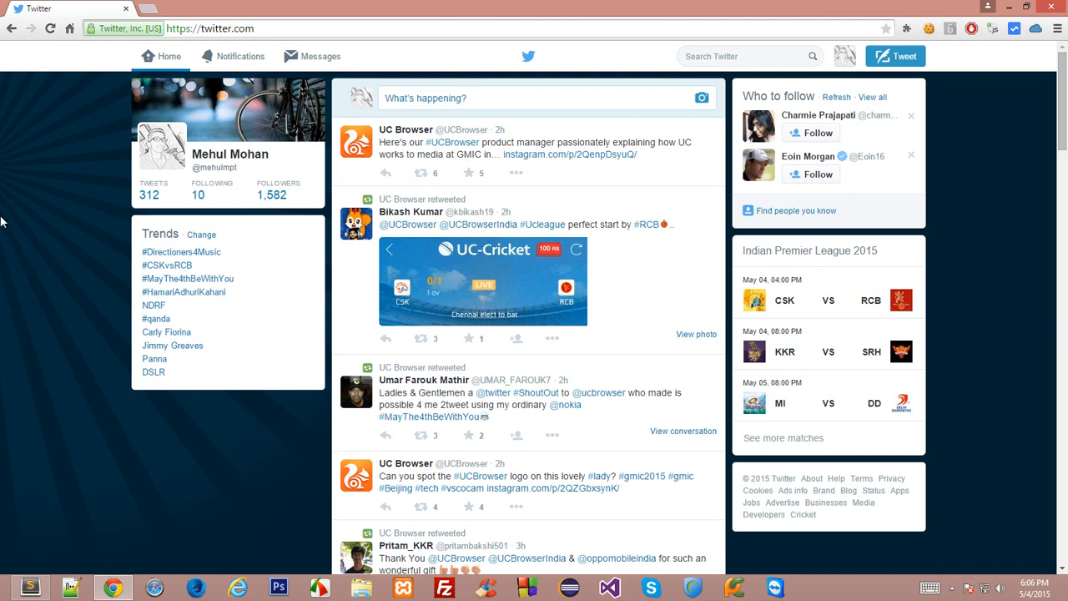
# Open Notifications, scroll through retweets, favorites and follows, then open DevTools with F12.
pyautogui.click(240, 56)
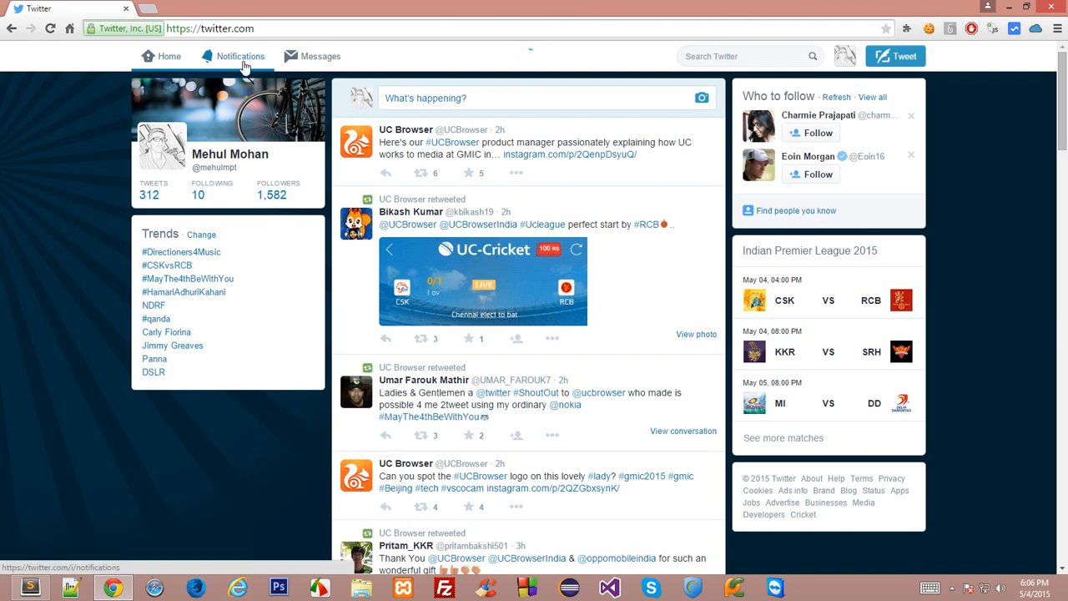
pyautogui.click(240, 56)
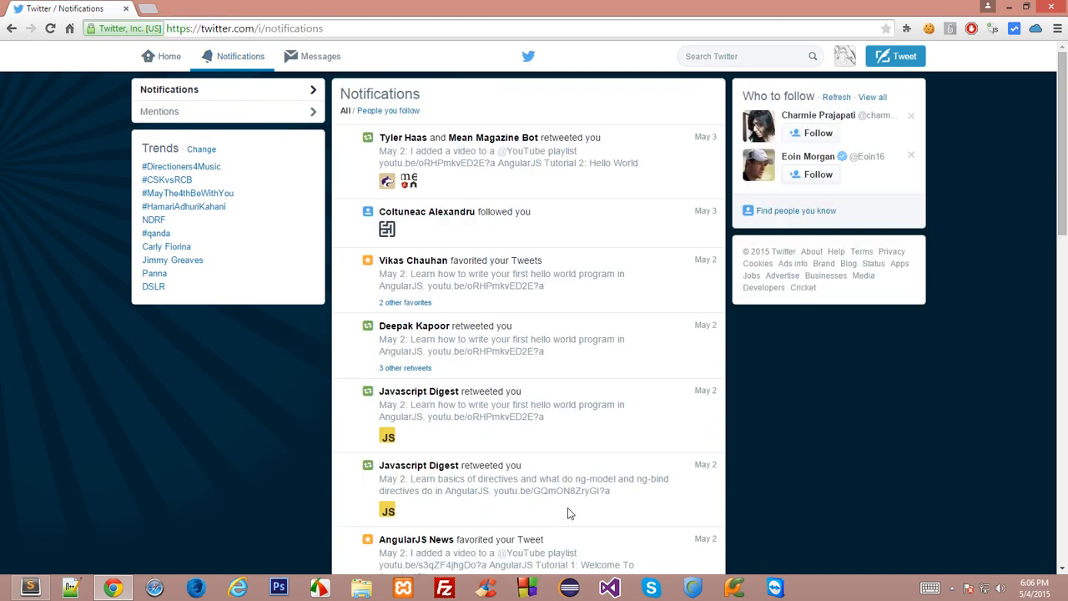
pyautogui.scroll(-3)
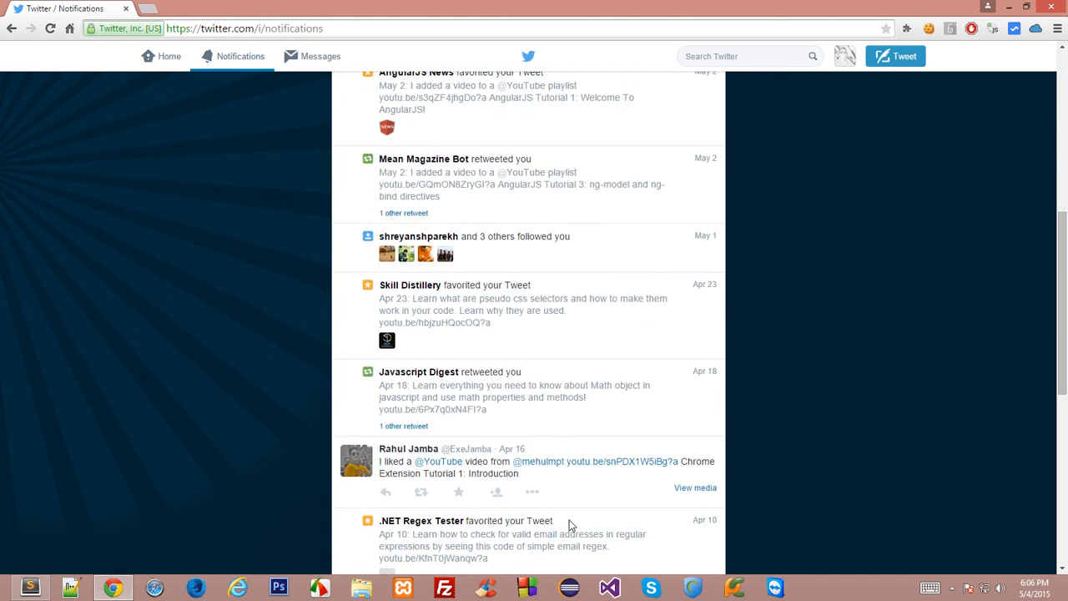
pyautogui.scroll(-3)
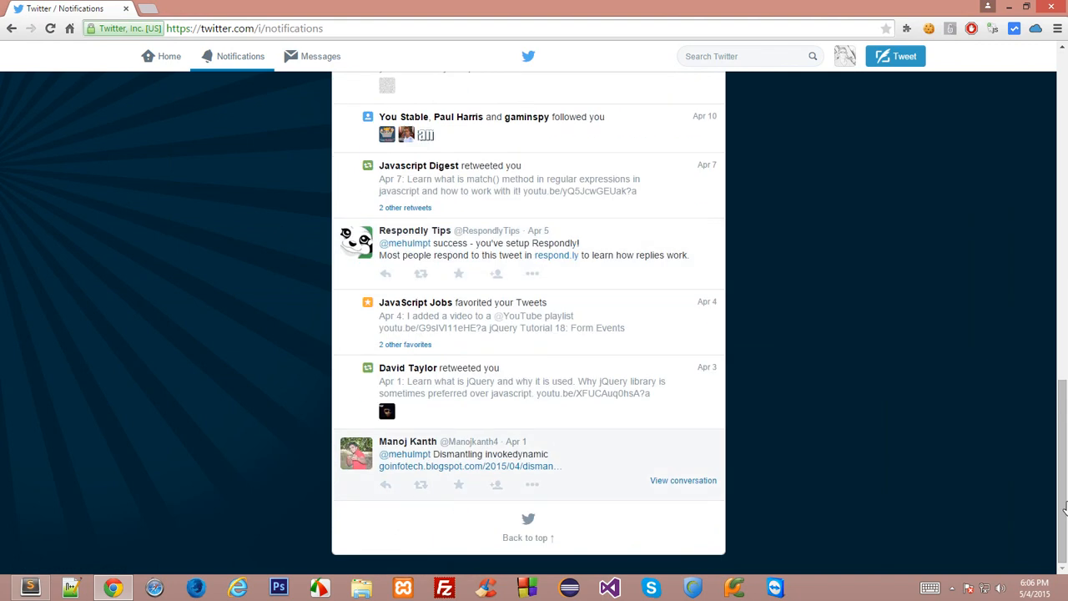
pyautogui.scroll(-3)
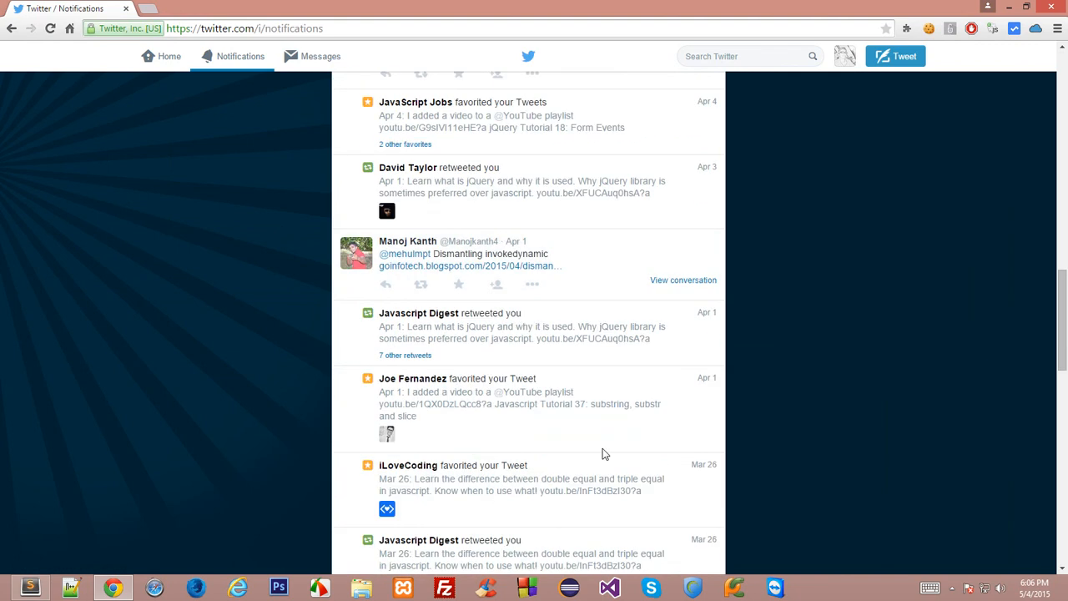
pyautogui.moveTo(563, 355)
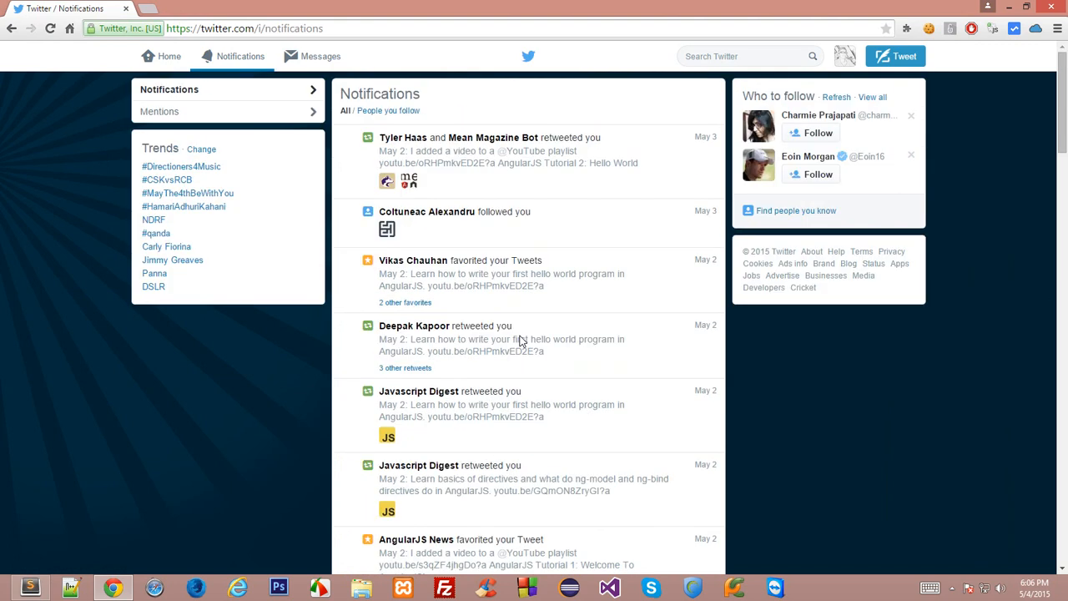
pyautogui.moveTo(498, 229)
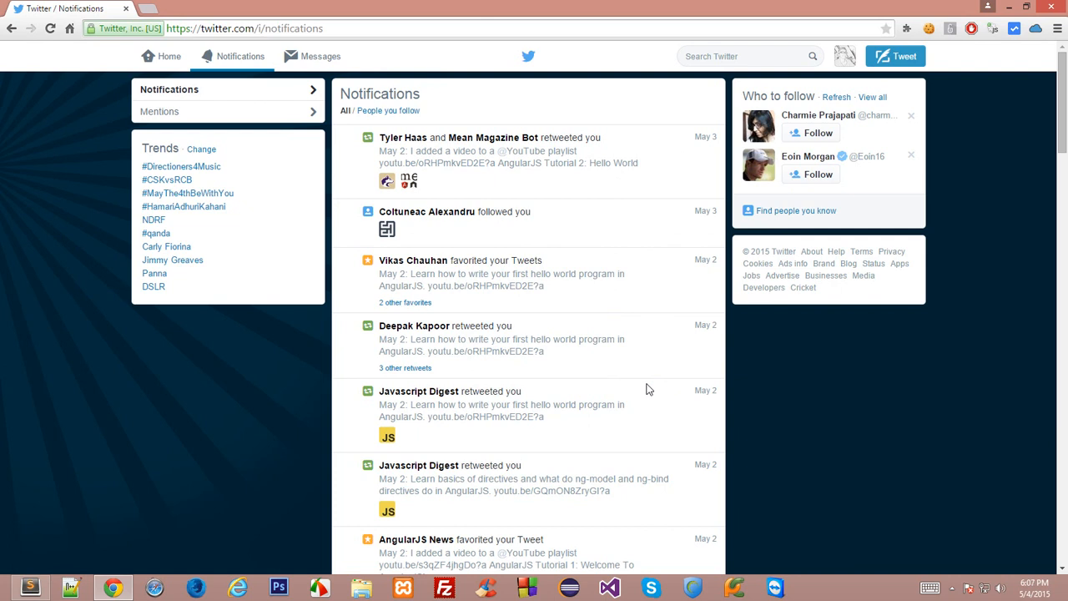
pyautogui.press('F12')
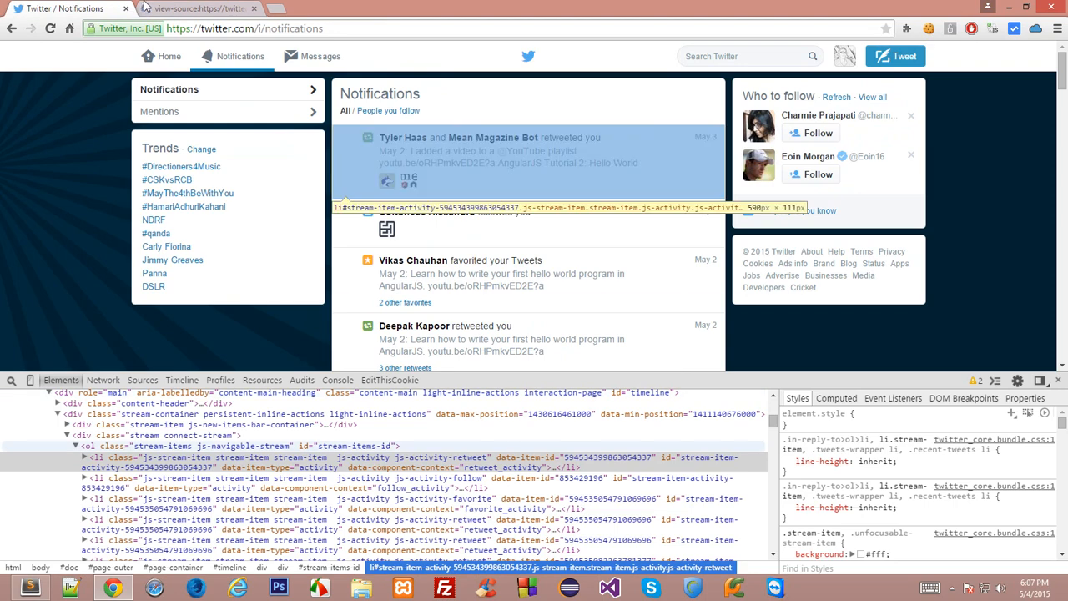
# Switch to the new tab showing the Notifications page's raw source.
pyautogui.click(198, 9)
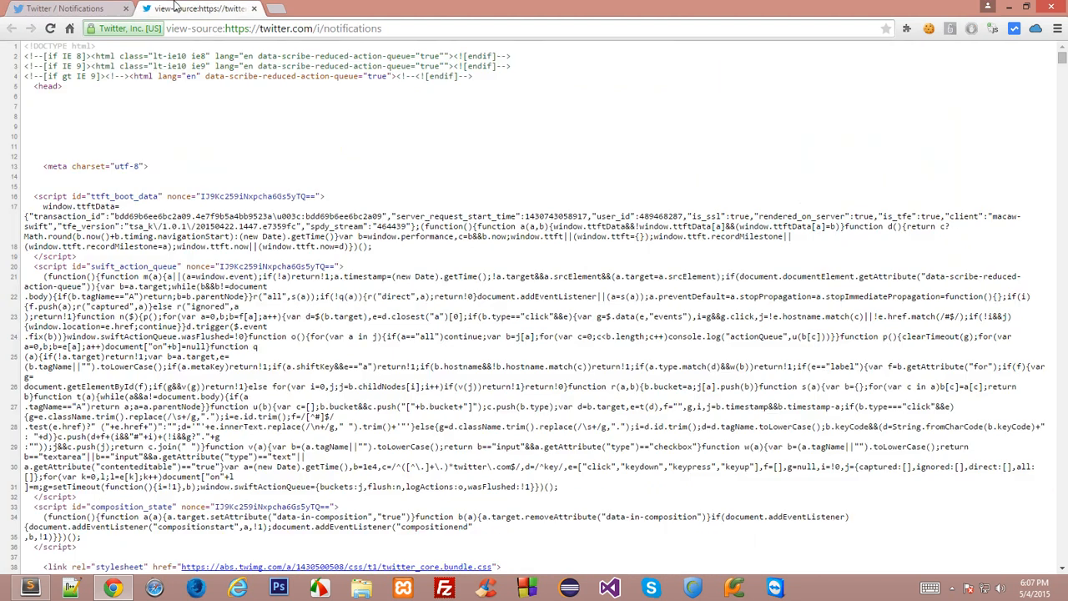
pyautogui.click(67, 8)
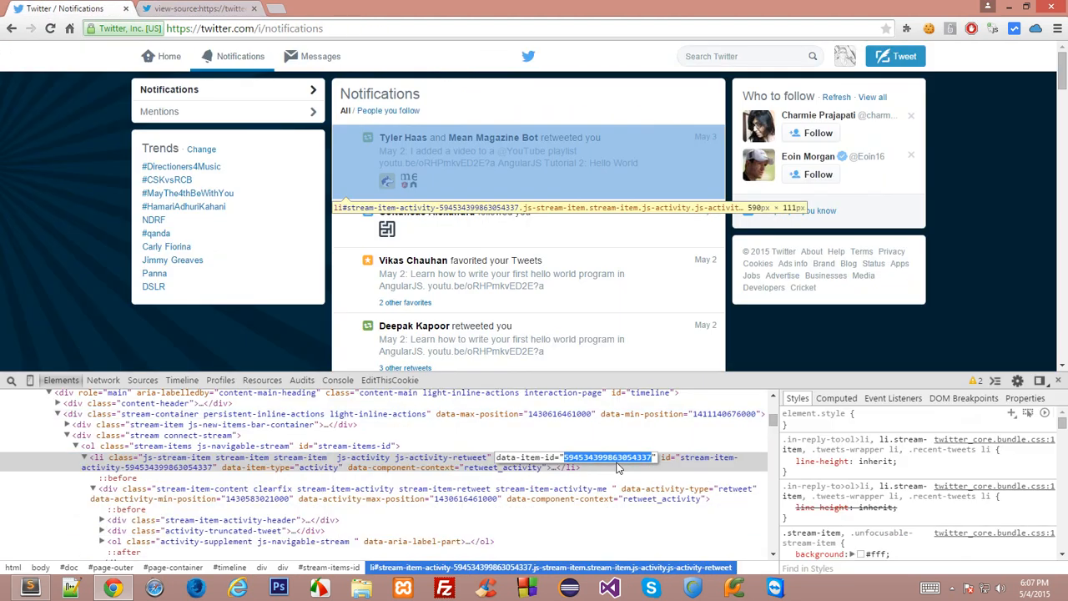
pyautogui.click(200, 9)
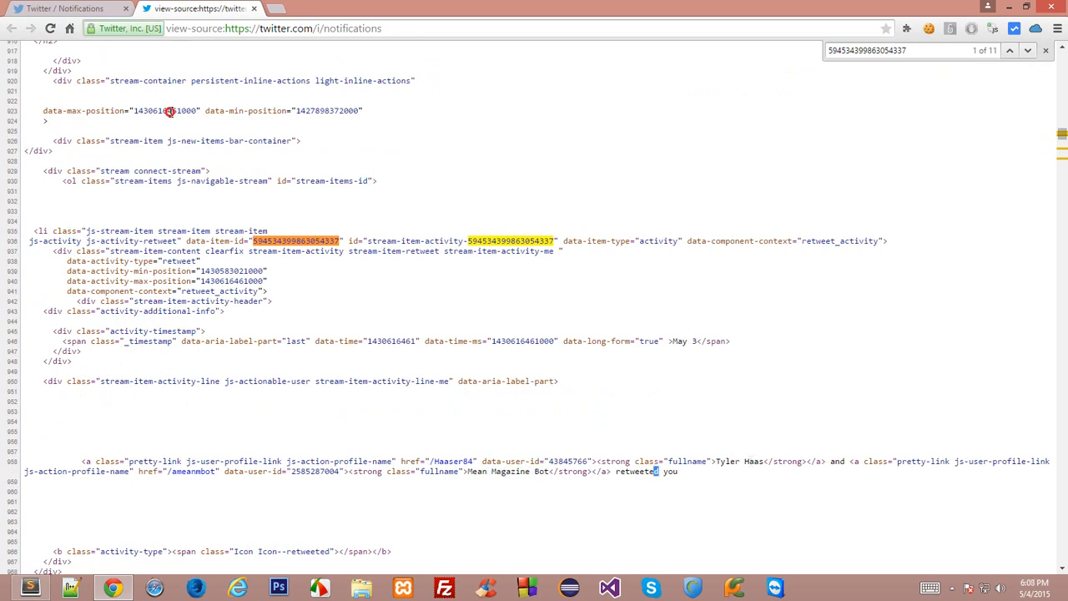
pyautogui.click(67, 8)
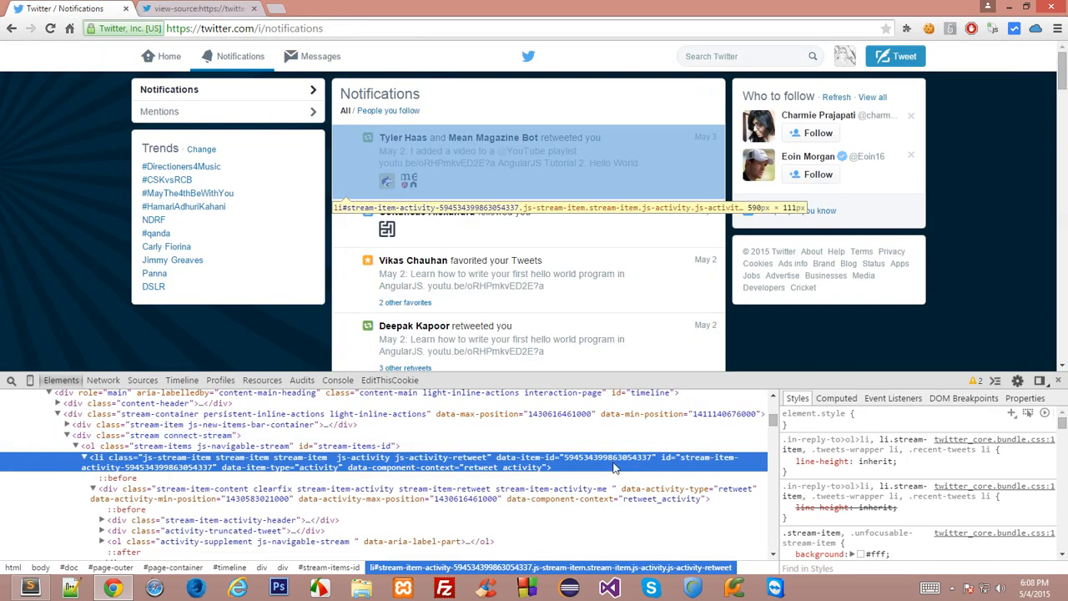